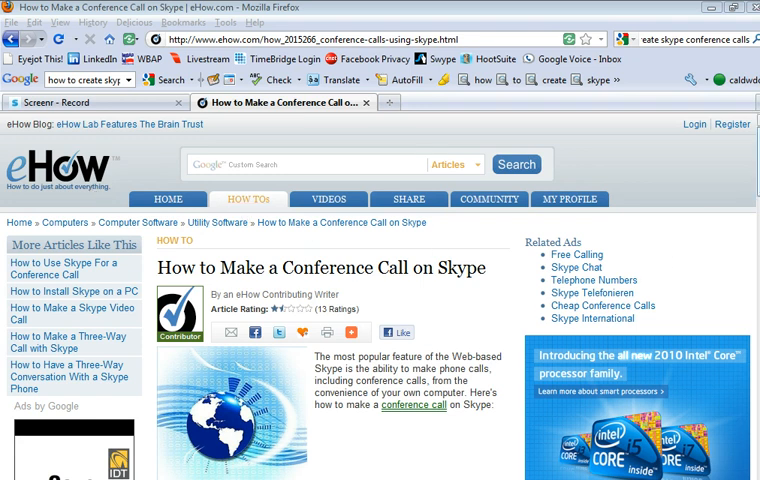
- Start a new empty group conversation from the Contacts menu
{"action": "scroll", "scroll_direction": "down", "scroll_amount": 3}
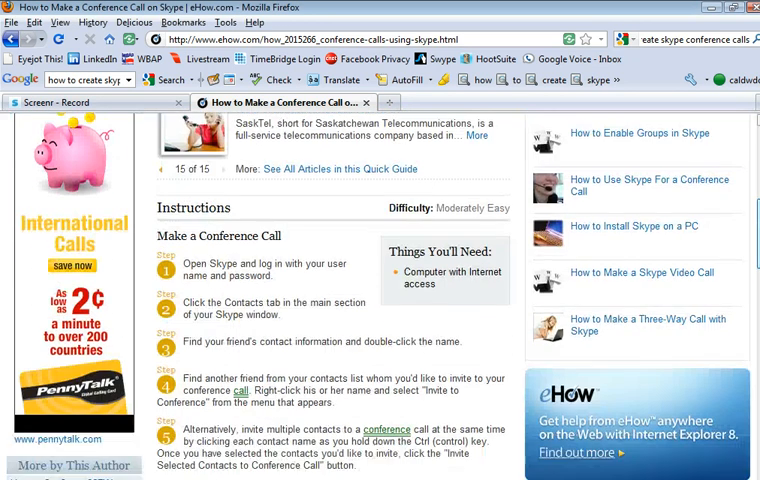
{"action": "scroll", "scroll_direction": "down", "scroll_amount": 3}
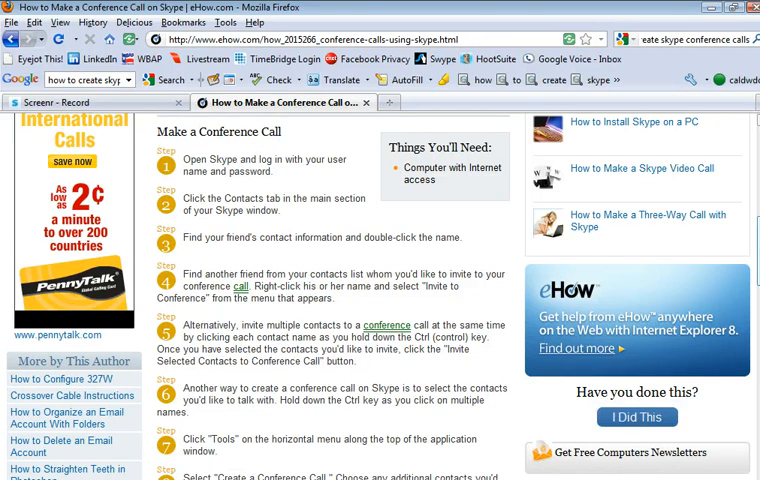
{"action": "scroll", "scroll_direction": "down", "scroll_amount": 3}
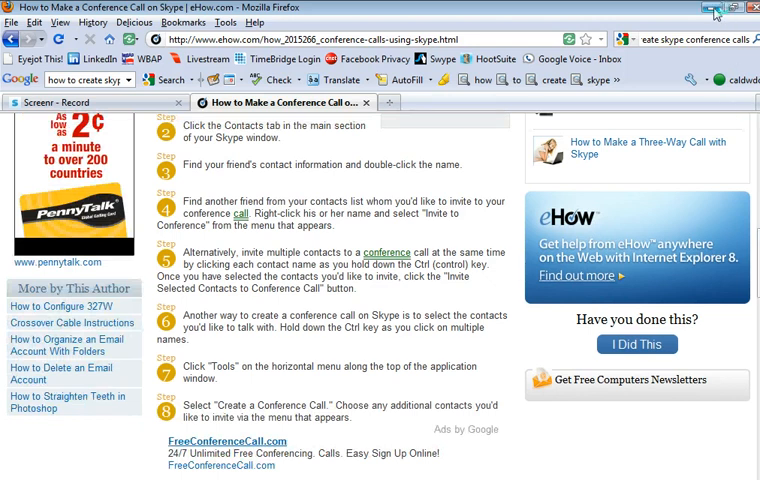
{"action": "mouse_move", "coordinate": [712, 11]}
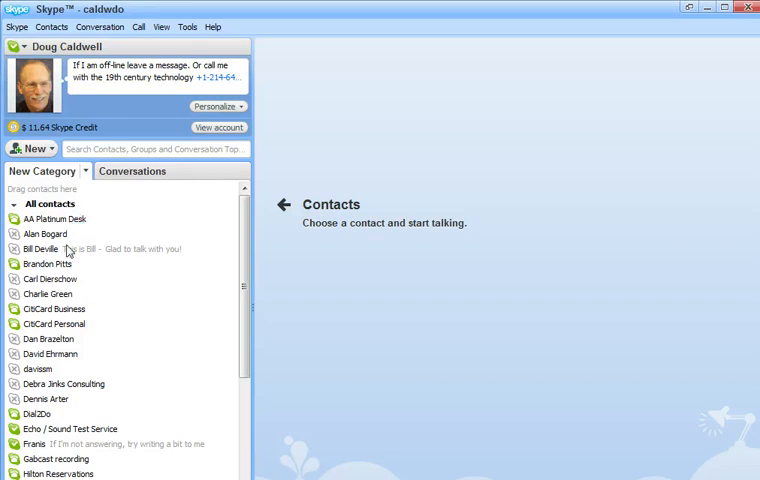
{"action": "mouse_move", "coordinate": [80, 457]}
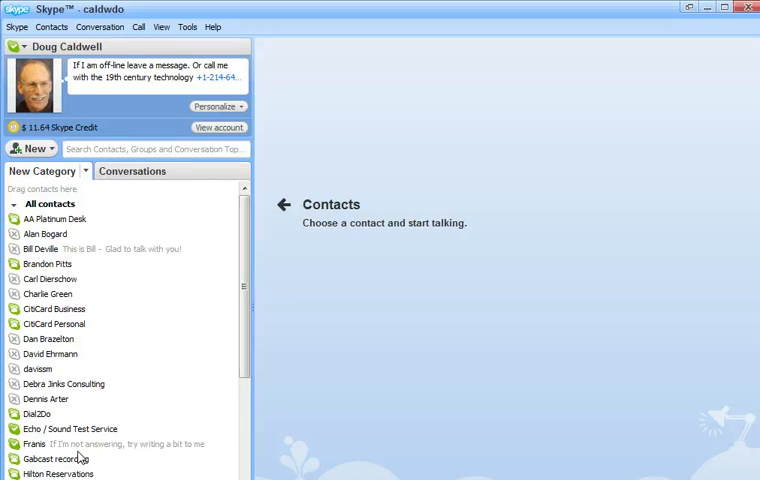
{"action": "mouse_move", "coordinate": [260, 67]}
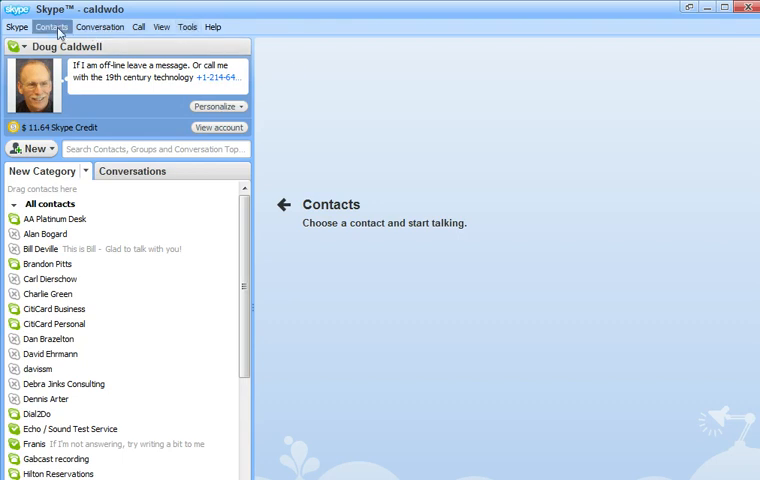
{"action": "left_click", "coordinate": [52, 27]}
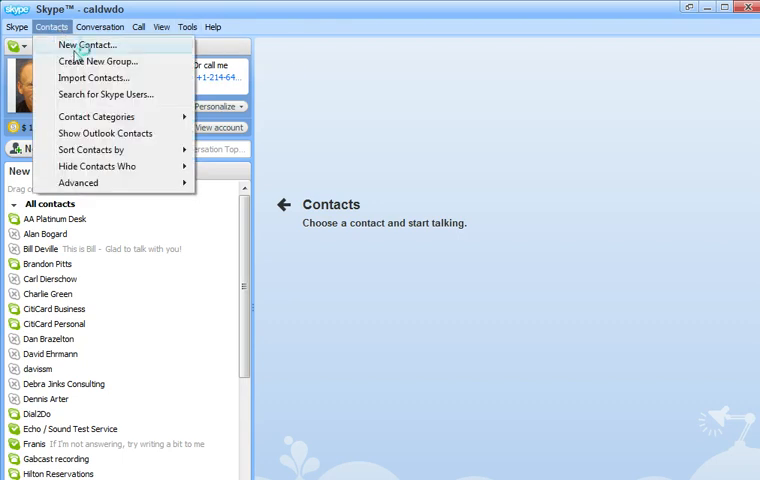
{"action": "mouse_move", "coordinate": [90, 61]}
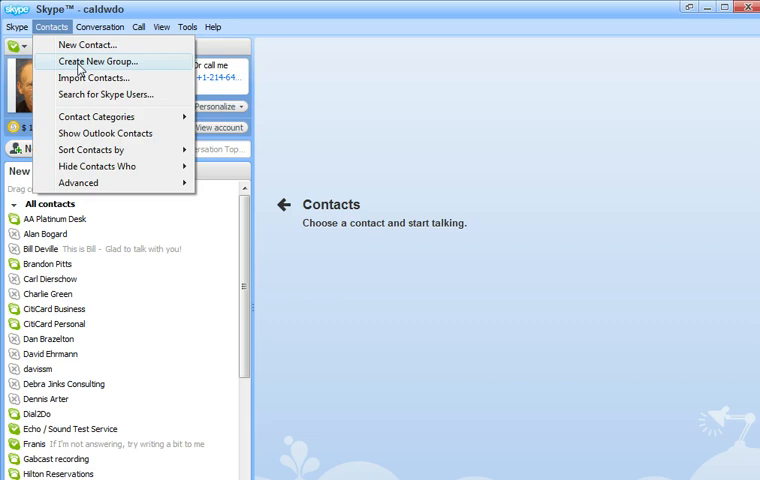
{"action": "left_click", "coordinate": [95, 61]}
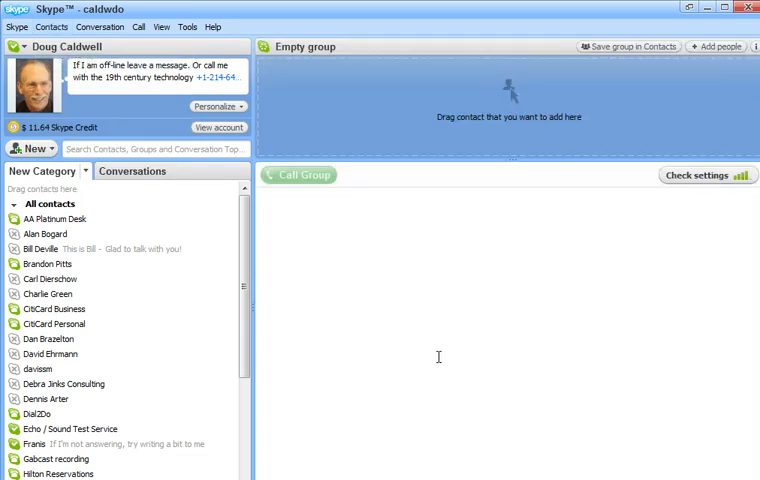
{"action": "mouse_move", "coordinate": [271, 334]}
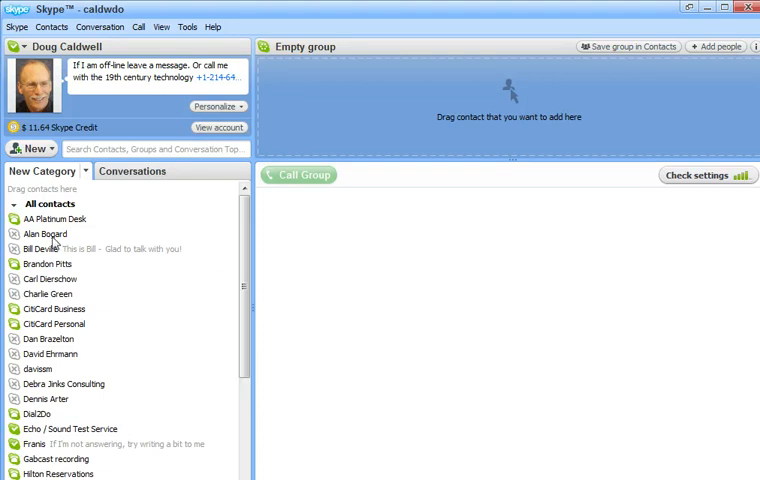
{"action": "left_click_drag", "start_coordinate": [44, 234], "coordinate": [358, 116]}
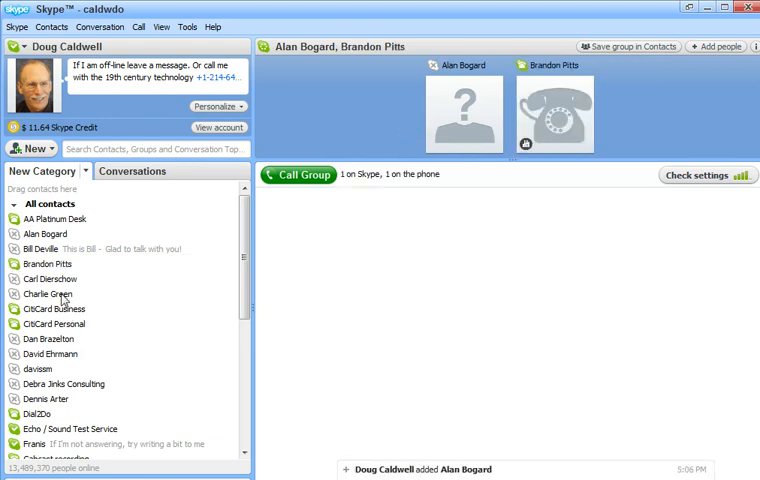
{"action": "mouse_move", "coordinate": [62, 357]}
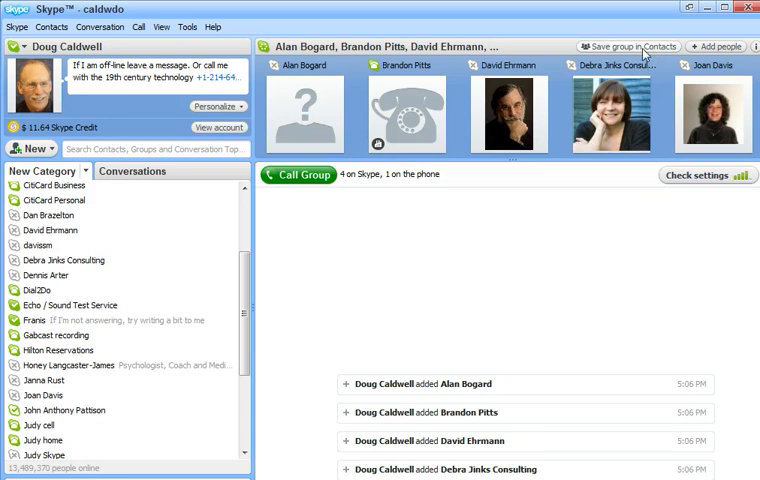
{"action": "left_click", "coordinate": [627, 46]}
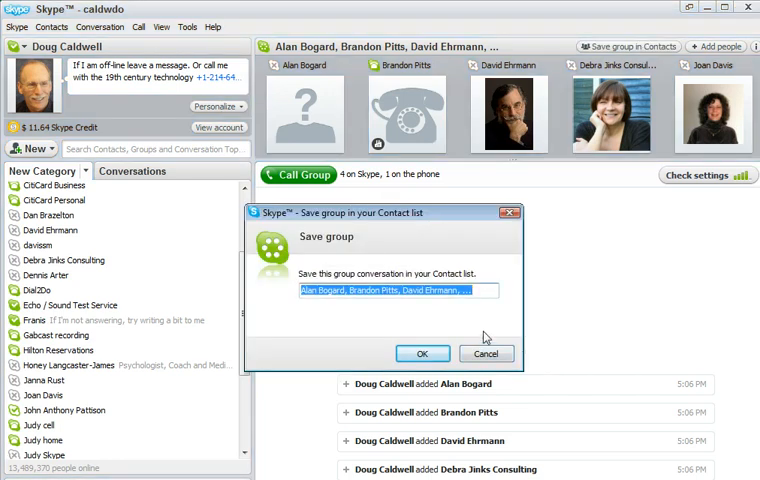
- Replace the suggested group name with 'Project Team 1' and save it to contacts
{"action": "left_click", "coordinate": [398, 291]}
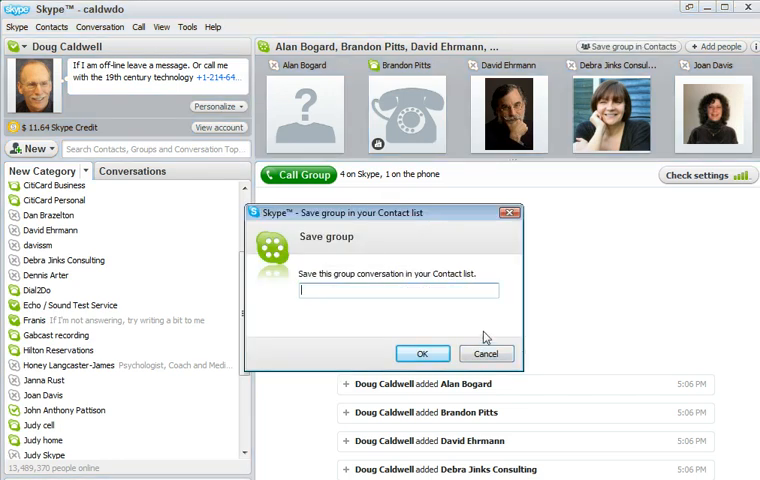
{"action": "type", "text": "Project Team 1"}
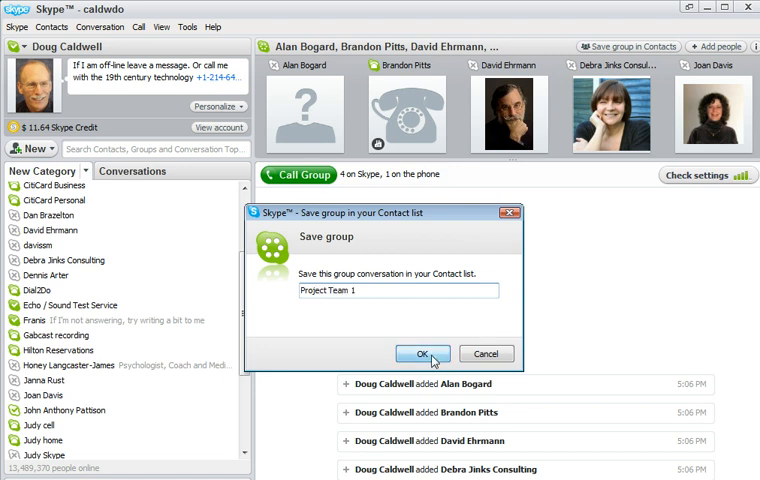
{"action": "left_click", "coordinate": [422, 353]}
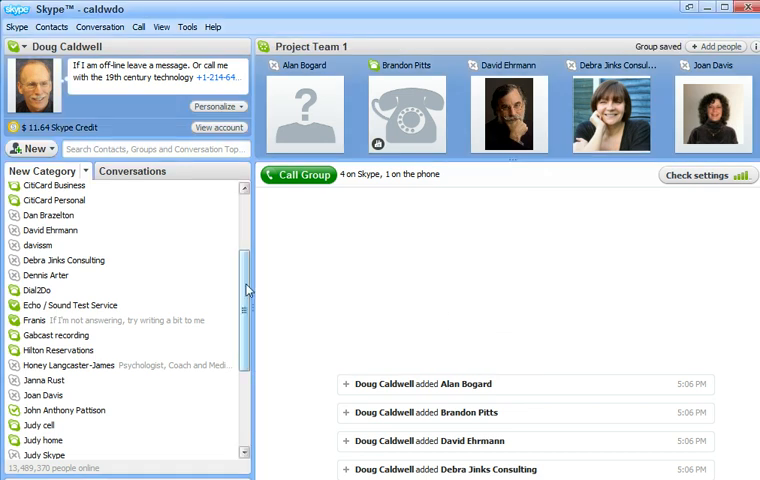
{"action": "scroll", "scroll_direction": "down", "scroll_amount": 3}
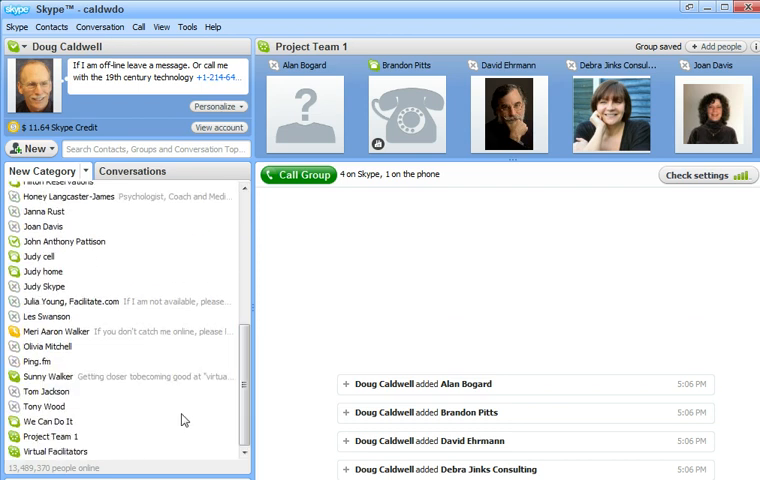
{"action": "left_click", "coordinate": [60, 452]}
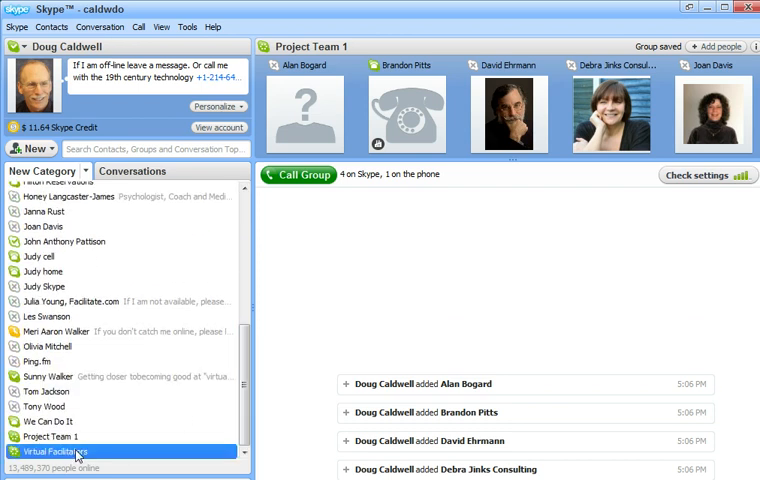
{"action": "left_click", "coordinate": [62, 451]}
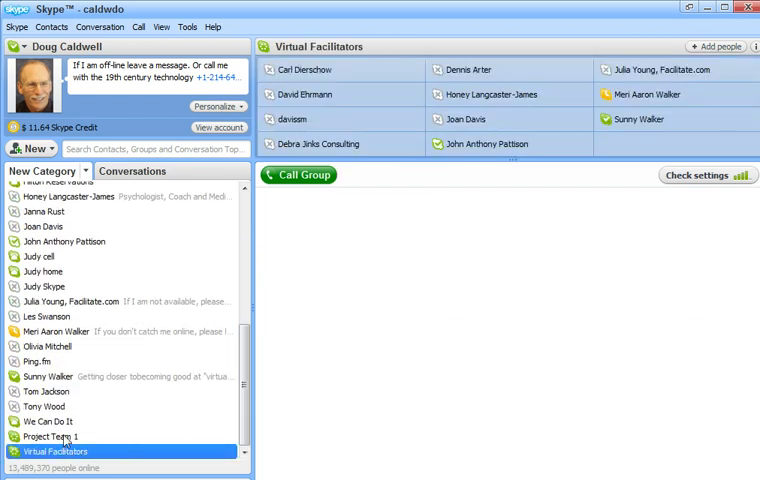
{"action": "left_click", "coordinate": [49, 436]}
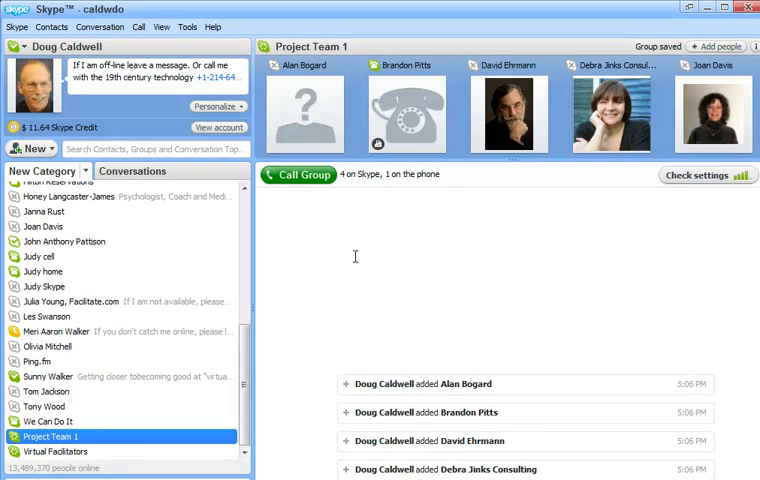
{"action": "mouse_move", "coordinate": [639, 399]}
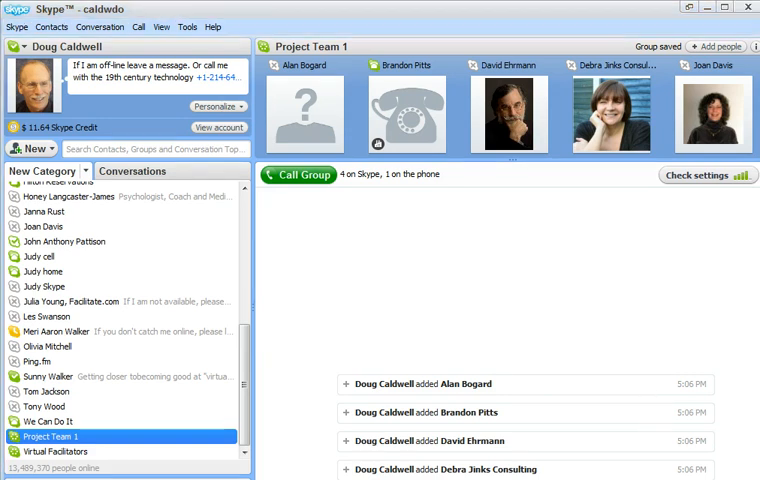
- Type 'we are having a team meeting at 2pm' in the Project Team 1 chat without sending
{"action": "scroll", "scroll_direction": "down", "scroll_amount": 3}
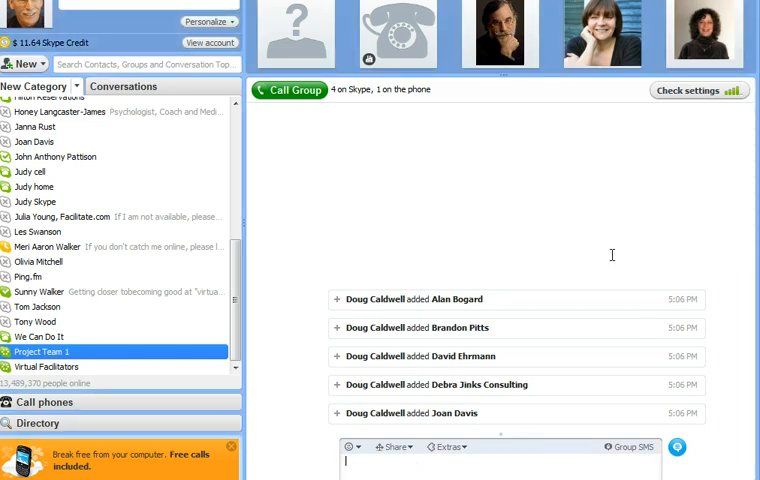
{"action": "type", "text": "we are"}
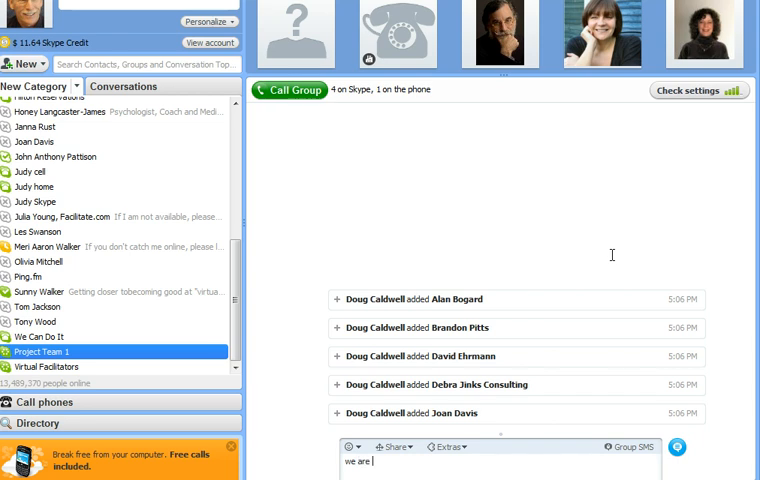
{"action": "type", "text": "having a tem"}
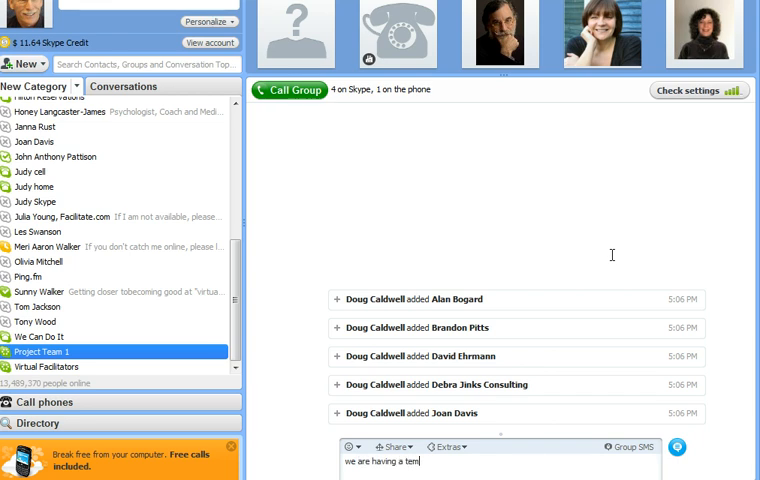
{"action": "type", "text": "am meeting at"}
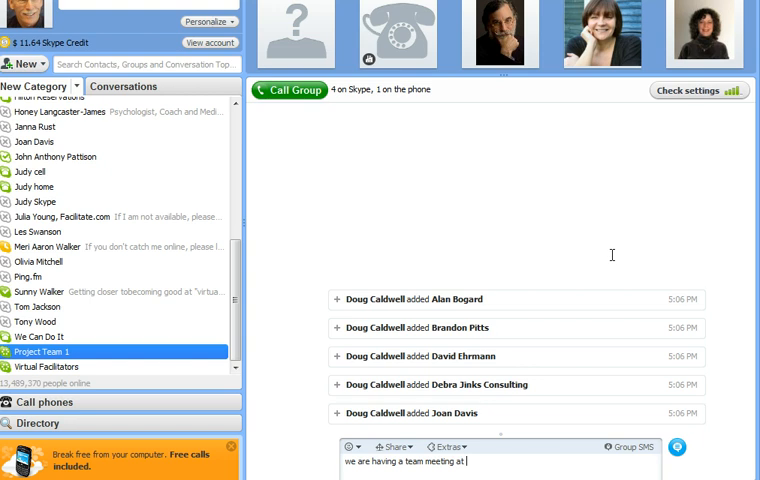
{"action": "type", "text": "2pm"}
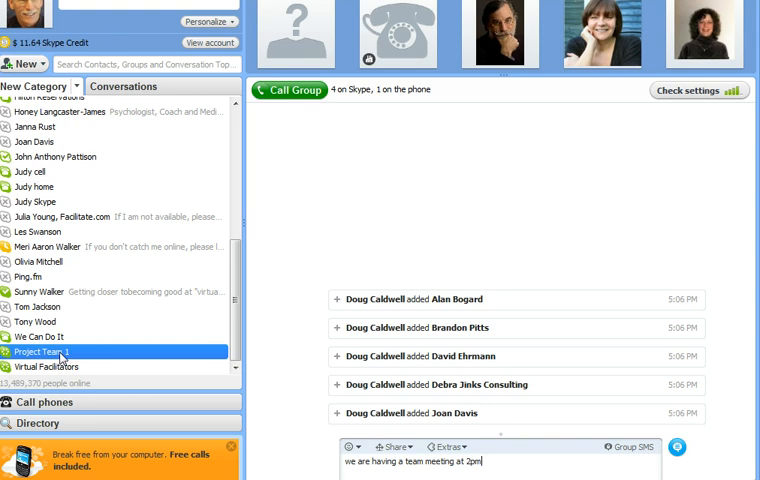
- Remove the Project Team 1 group from the contact list and confirm
{"action": "right_click", "coordinate": [40, 351]}
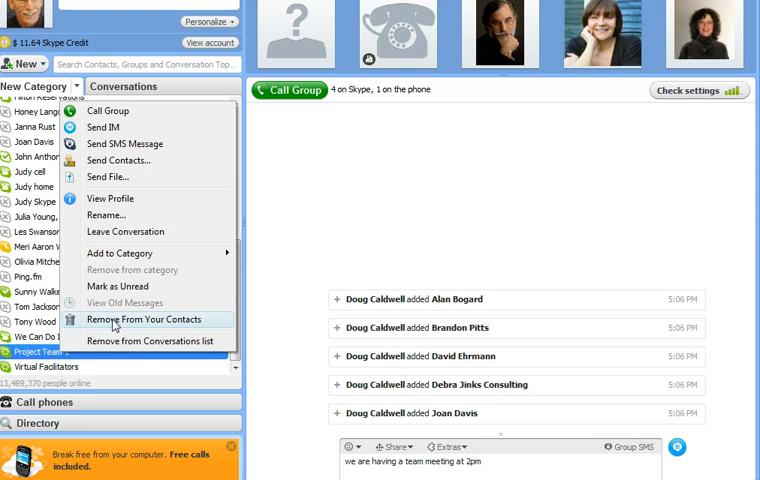
{"action": "left_click", "coordinate": [146, 319]}
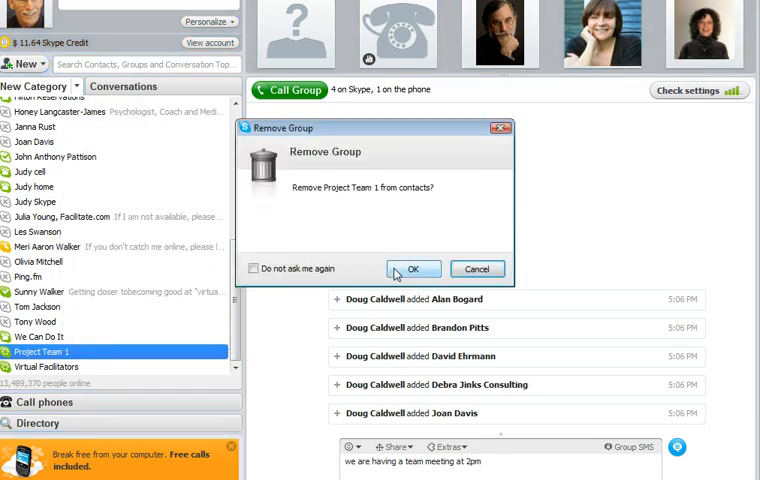
{"action": "left_click", "coordinate": [412, 268]}
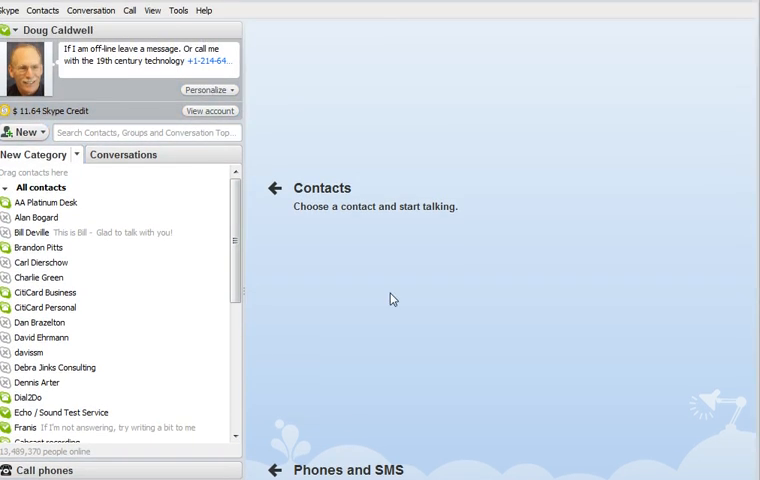
{"action": "mouse_move", "coordinate": [344, 417]}
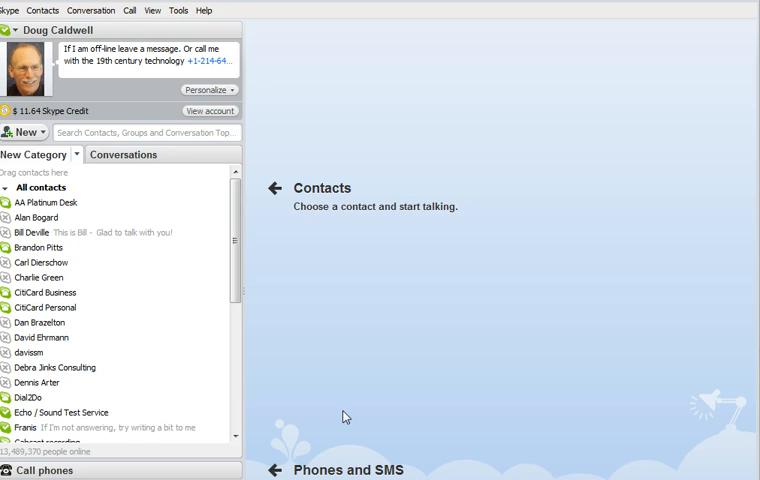
{"action": "mouse_move", "coordinate": [358, 418]}
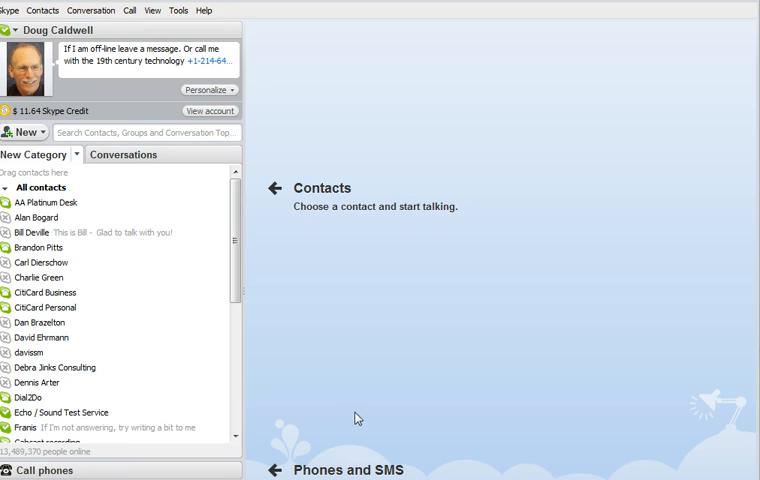